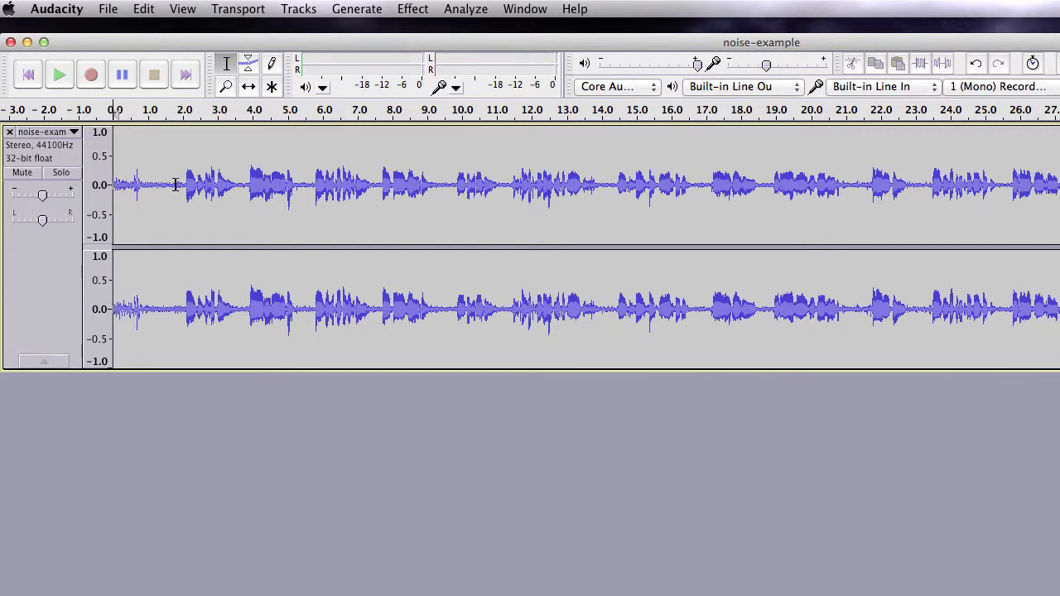
mouse_move(182, 205)
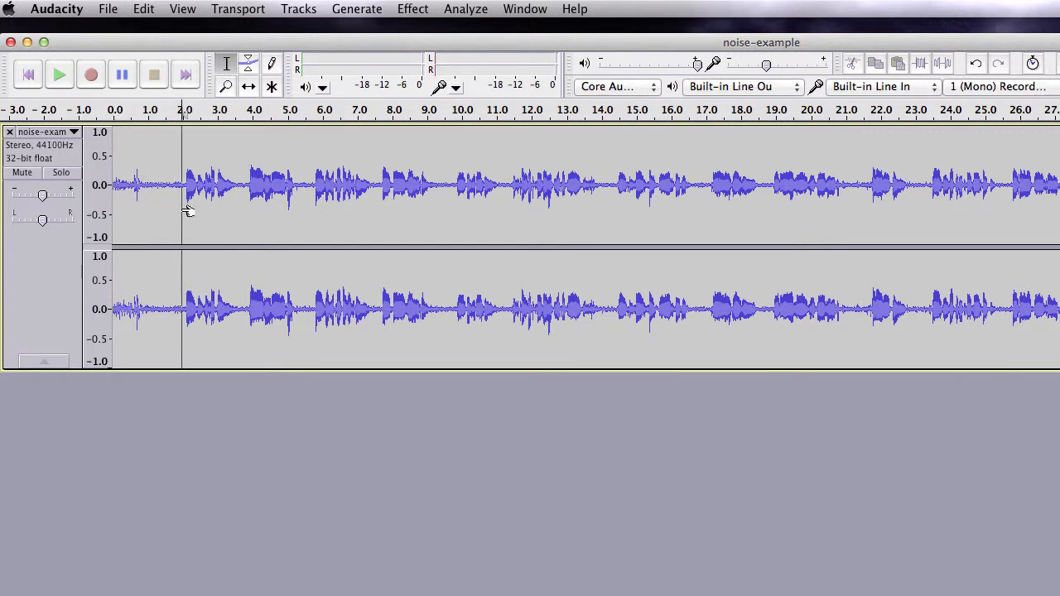
mouse_move(185, 240)
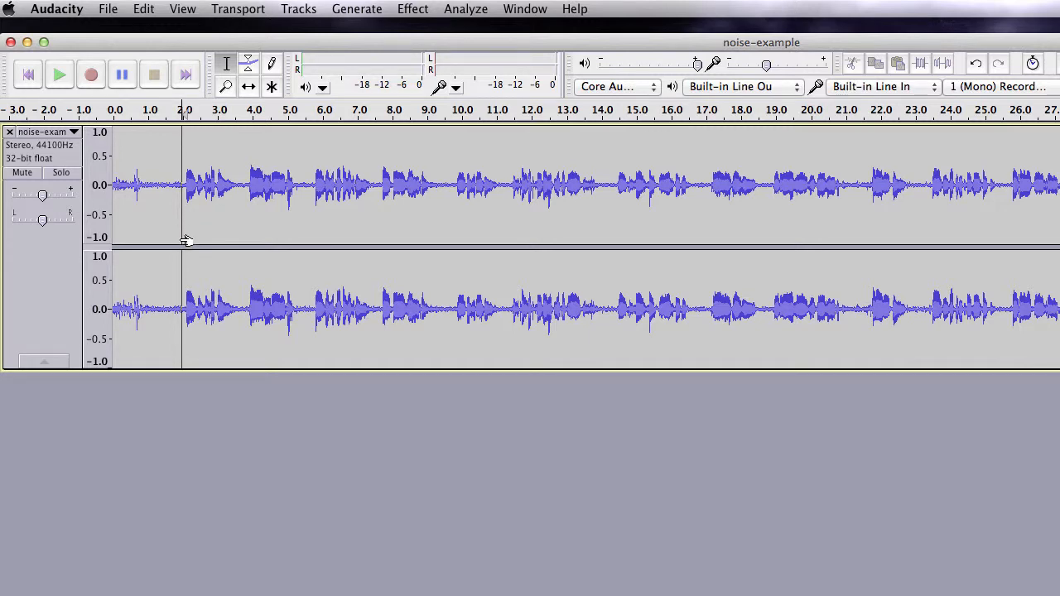
mouse_move(209, 217)
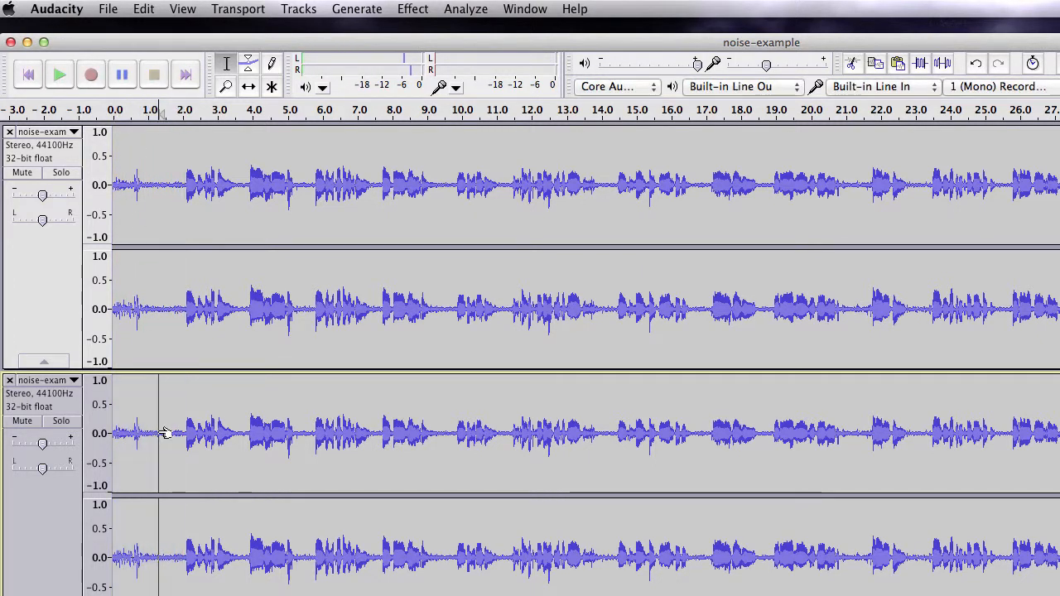
- Select the quiet stretch before the speech in the copied track and open Noise Removal to sample it
left_click(152, 434)
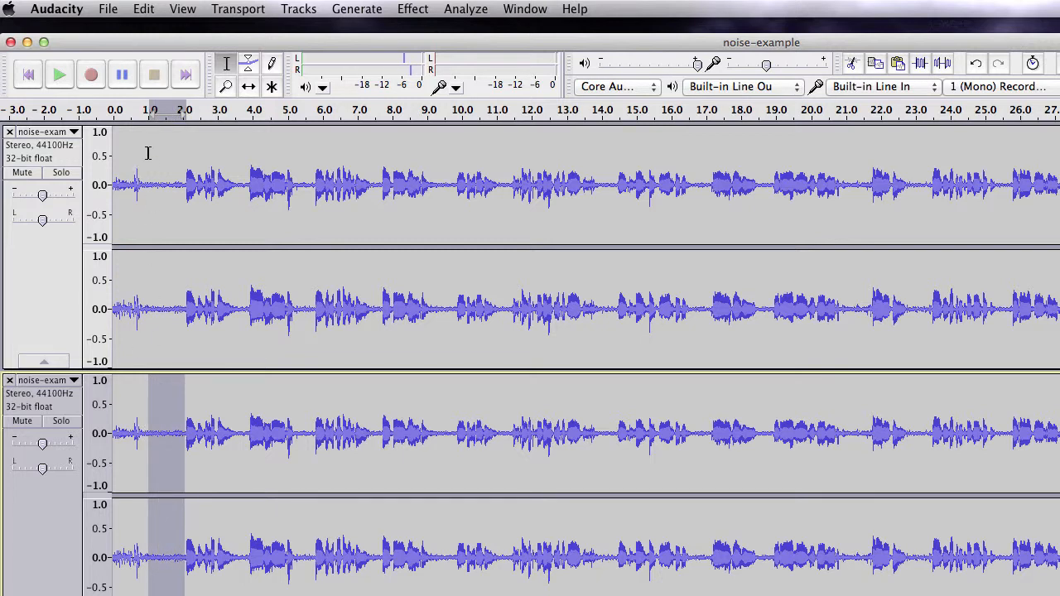
left_click(413, 10)
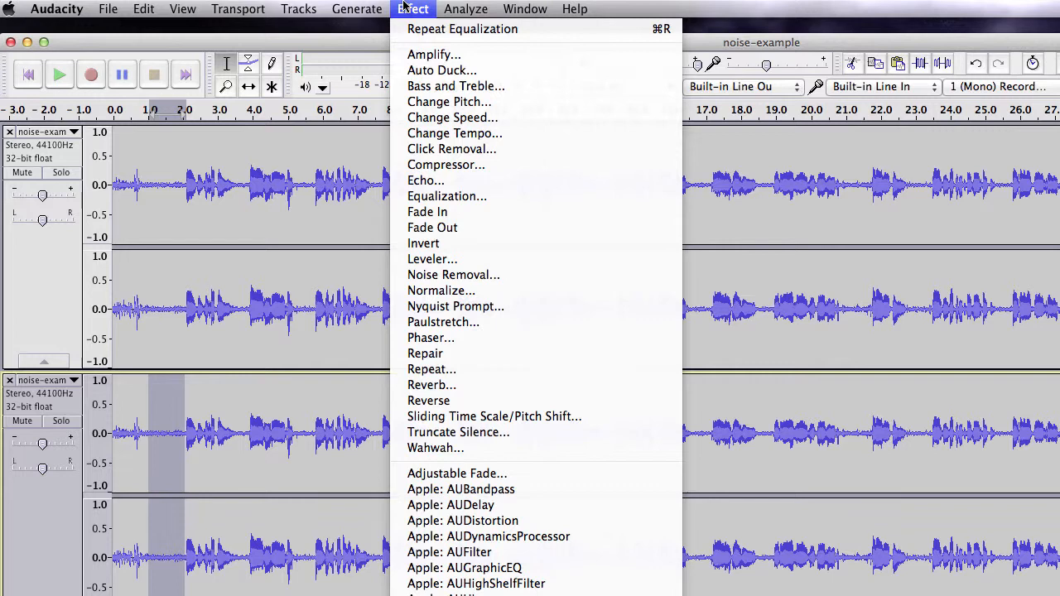
left_click(453, 275)
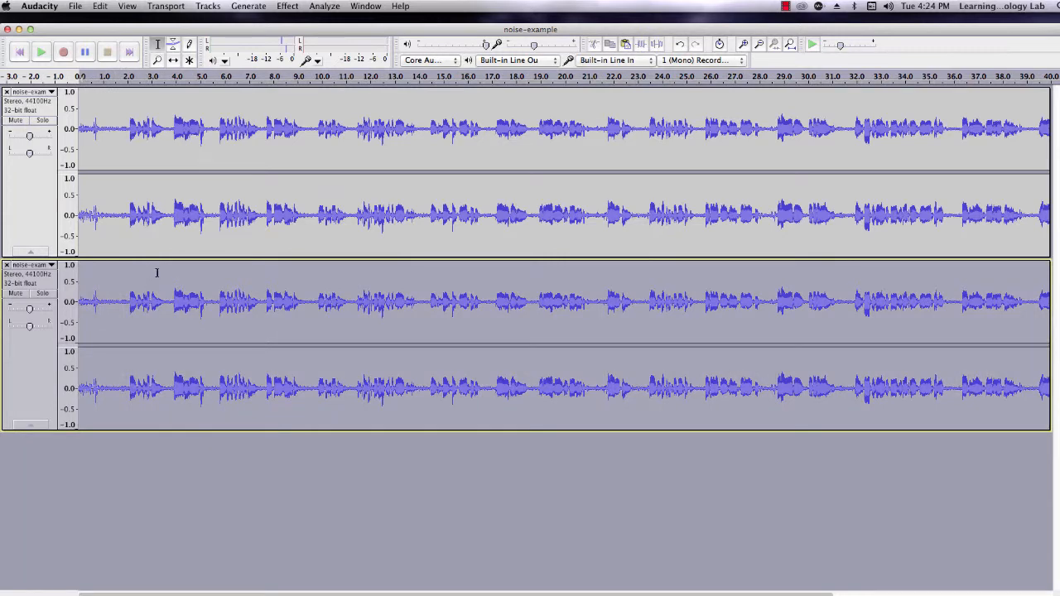
- Apply Repeat Noise Removal from the Effect menu to the whole copied track
left_click(288, 6)
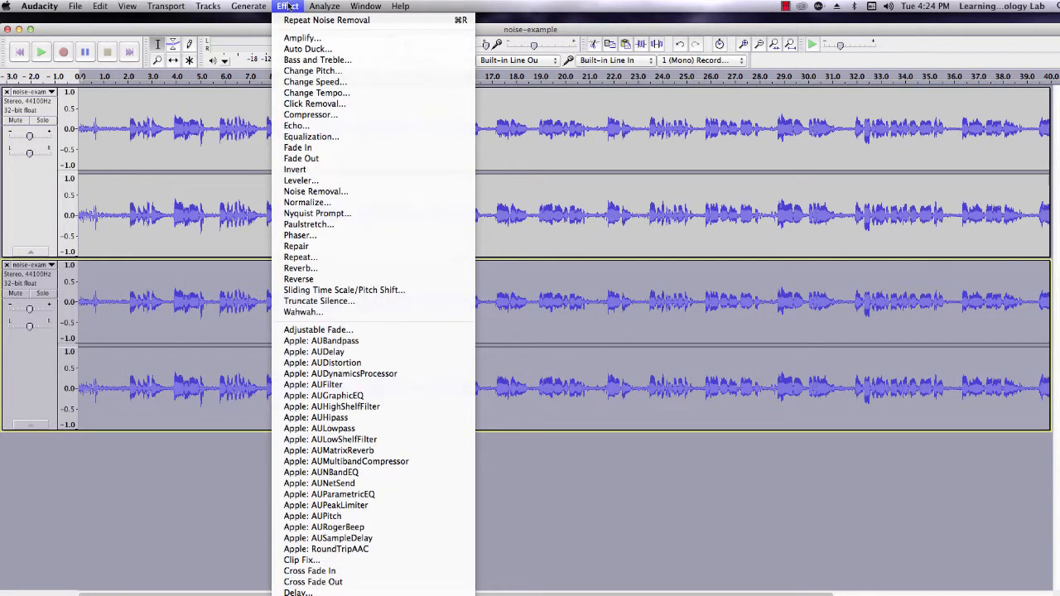
mouse_move(327, 19)
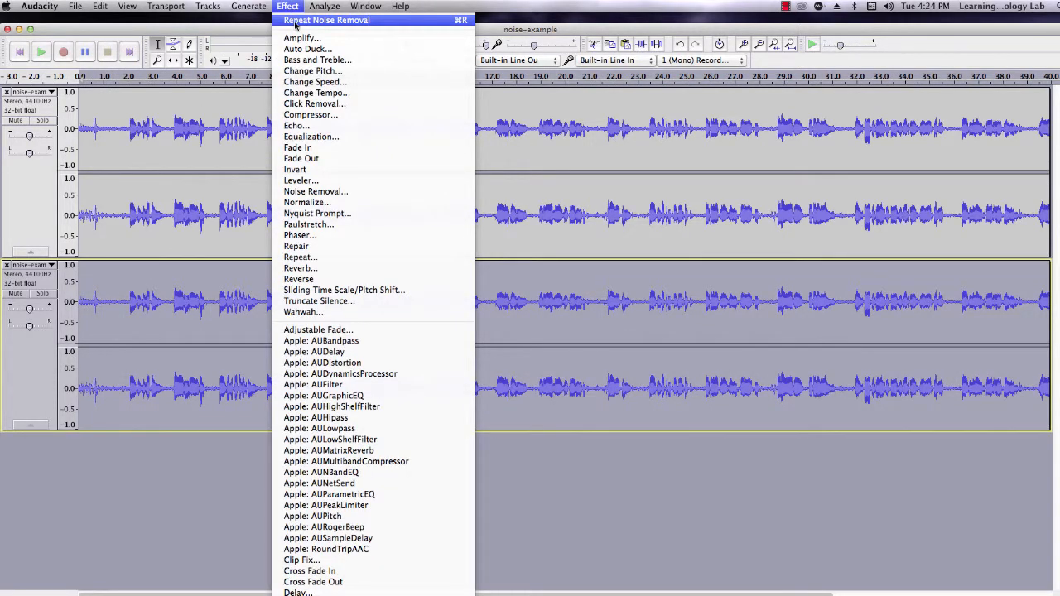
left_click(326, 19)
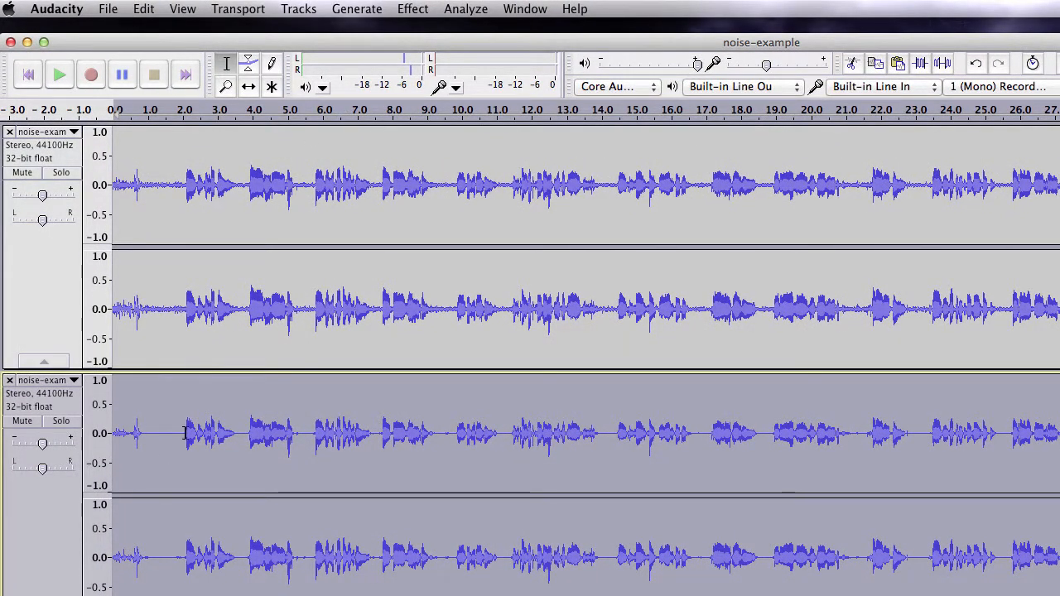
mouse_move(179, 439)
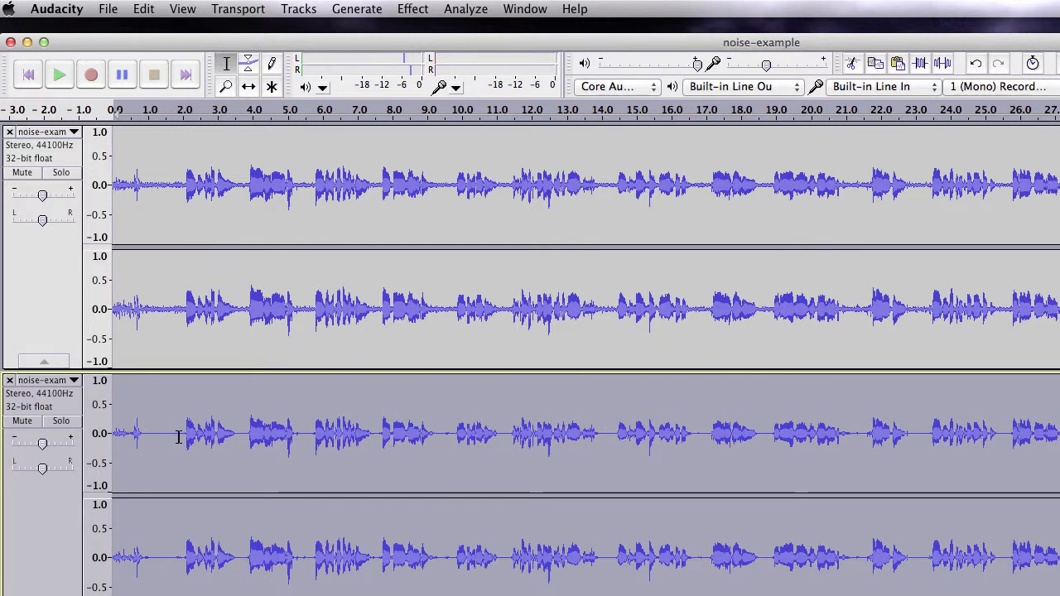
- Mute the cleaned copy to hear the original, then play the cleaned copy alone
left_click(24, 421)
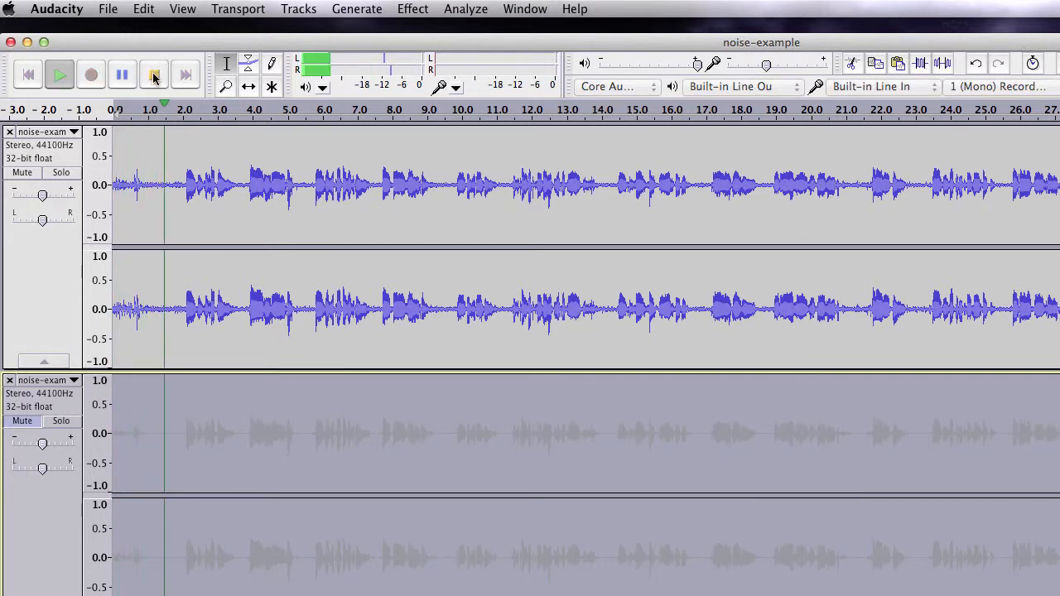
mouse_move(153, 75)
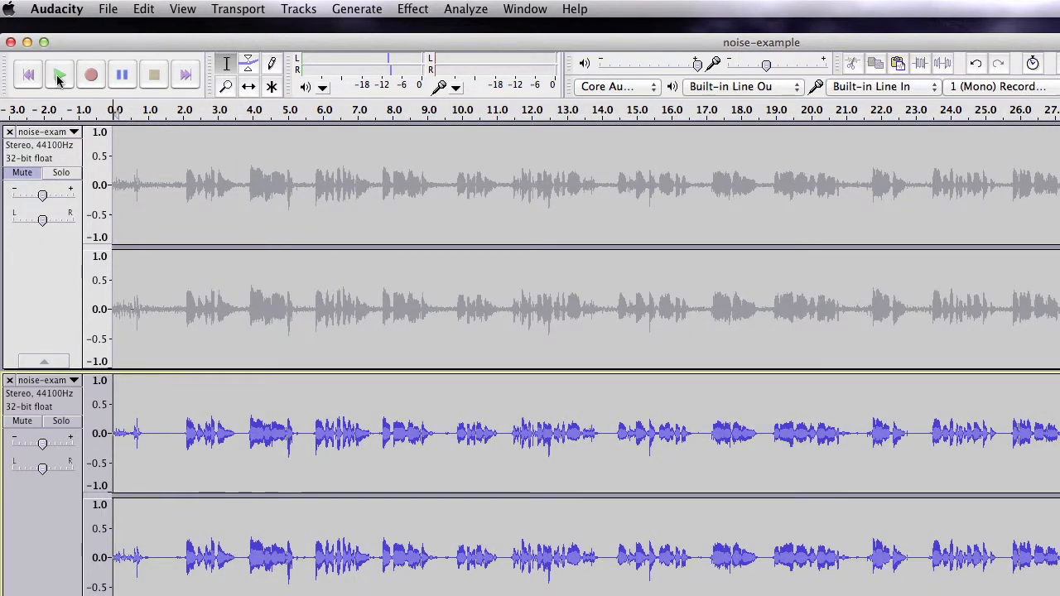
left_click(60, 74)
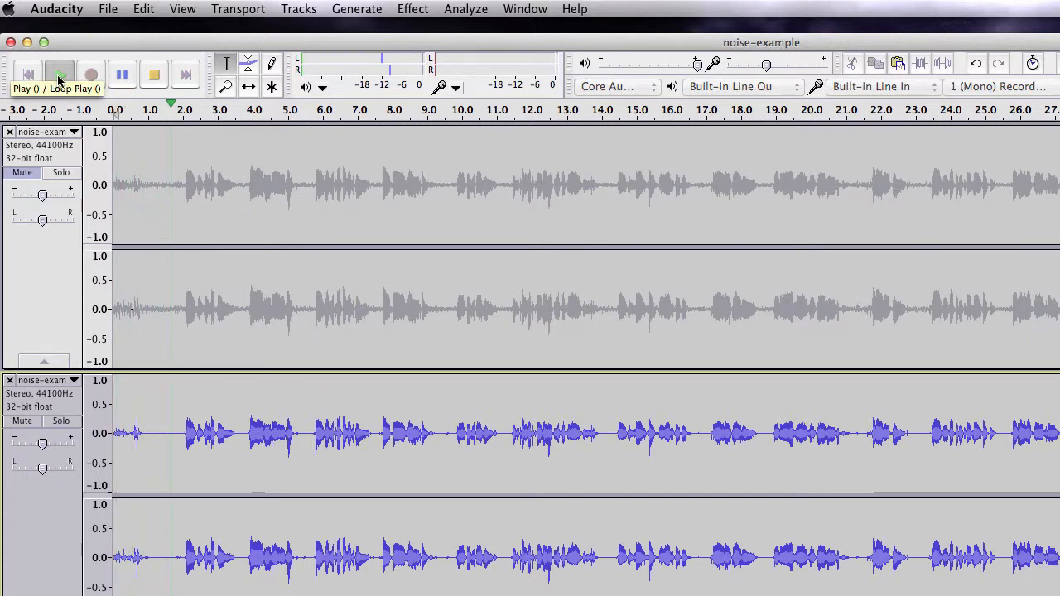